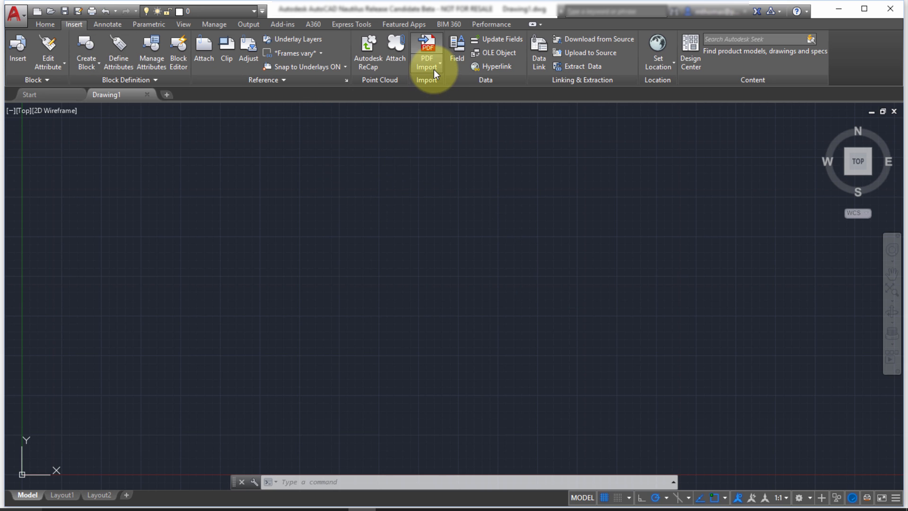
Step: Launch PDF Import from the Insert tab and choose File to browse for a PDF
left_click(426, 63)
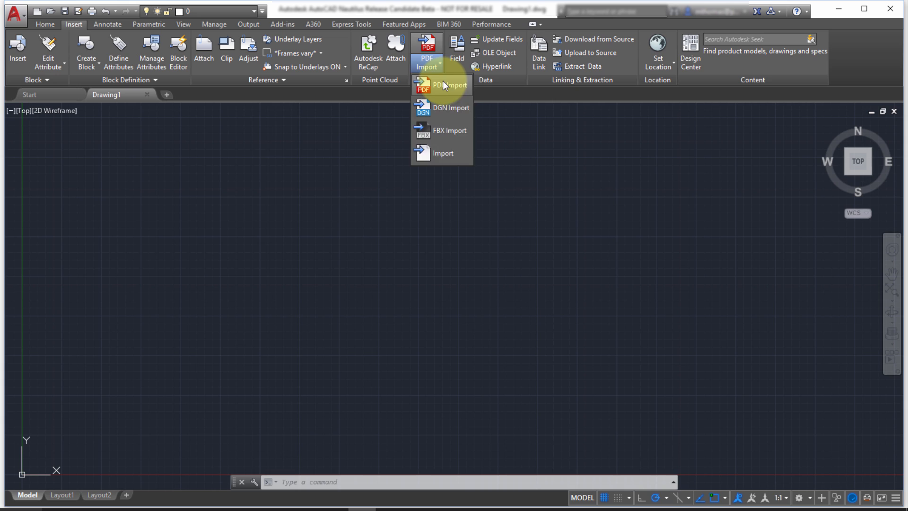
left_click(446, 85)
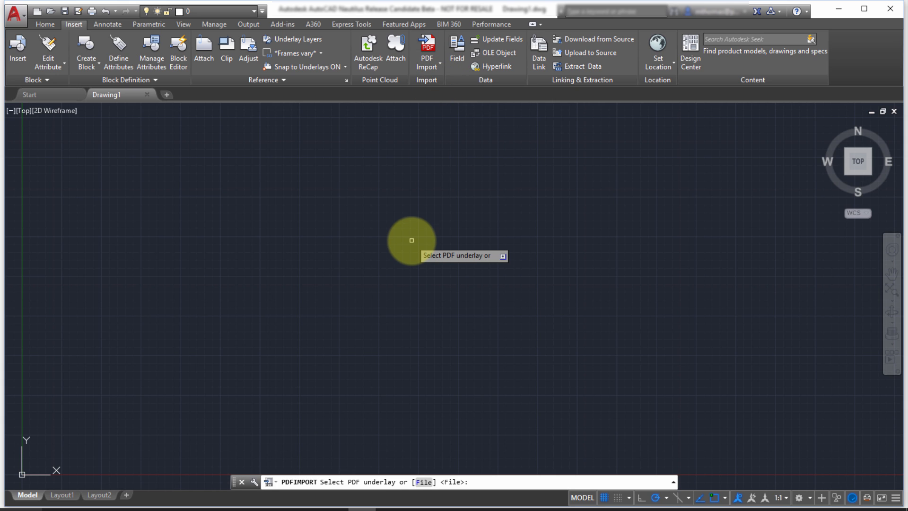
mouse_move(399, 233)
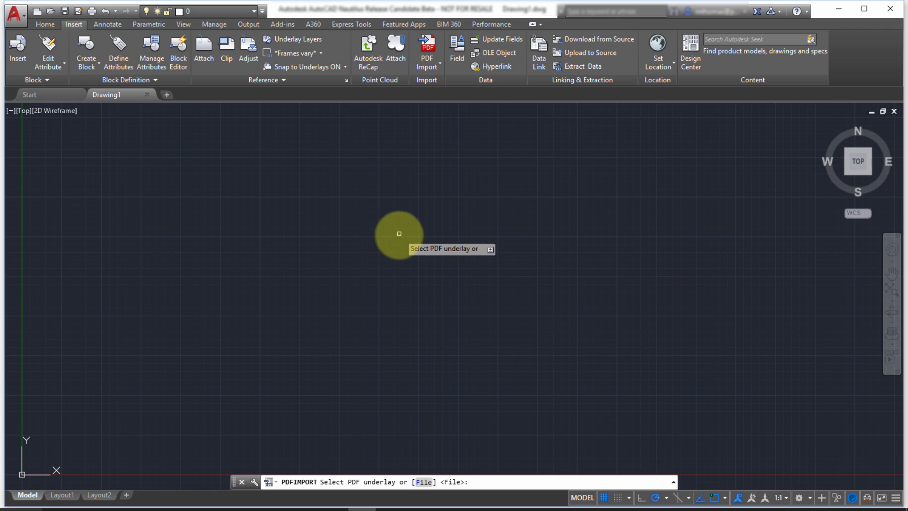
mouse_move(400, 230)
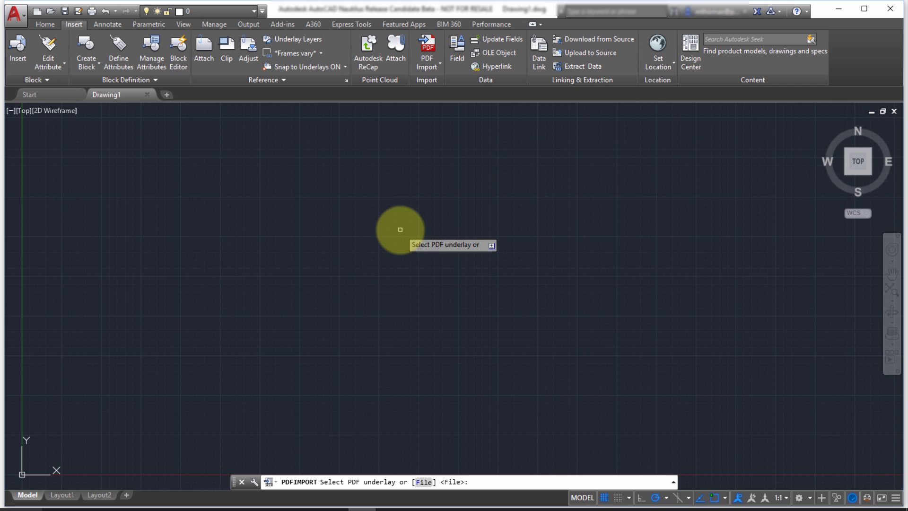
left_click(425, 481)
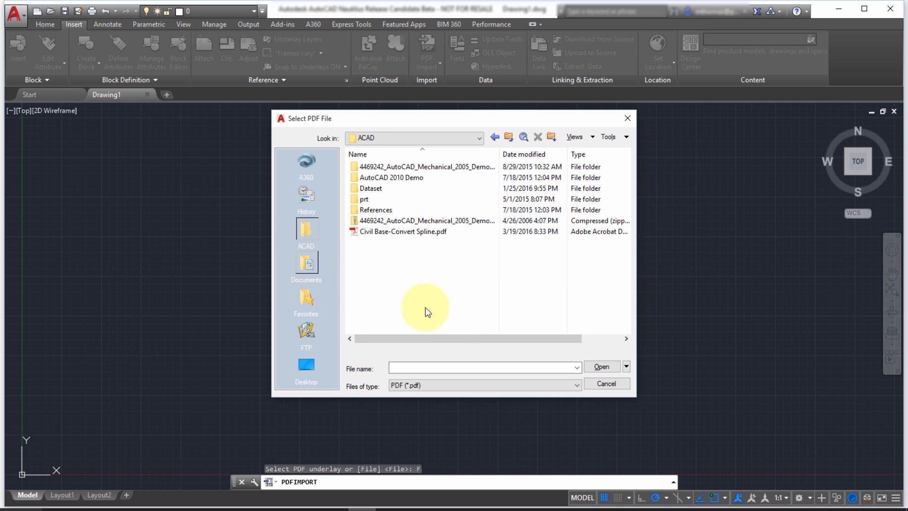
Step: Select Civil Base-Convert Spline.pdf and open it in the Import PDF dialog
left_click(402, 231)
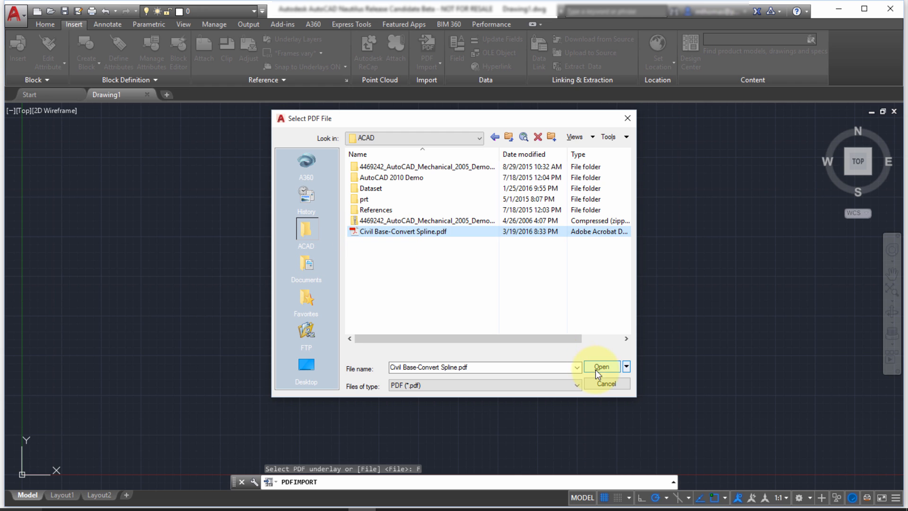
left_click(601, 366)
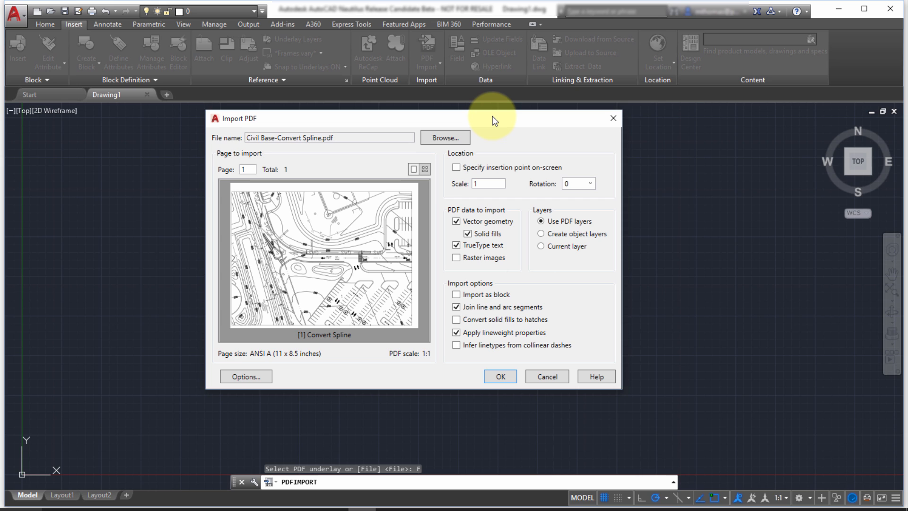
Step: Import with on-screen insertion point, raster images, inferred linetypes, and no solid fills
left_click(455, 167)
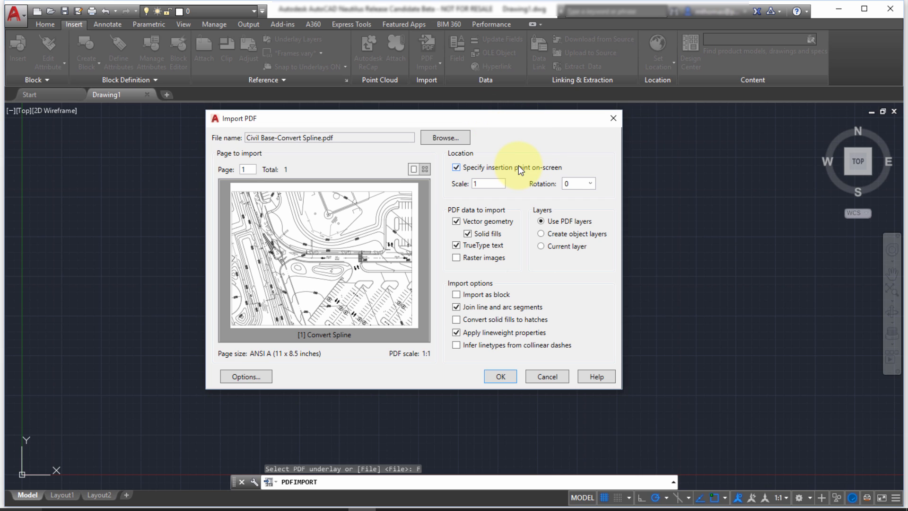
left_click(456, 167)
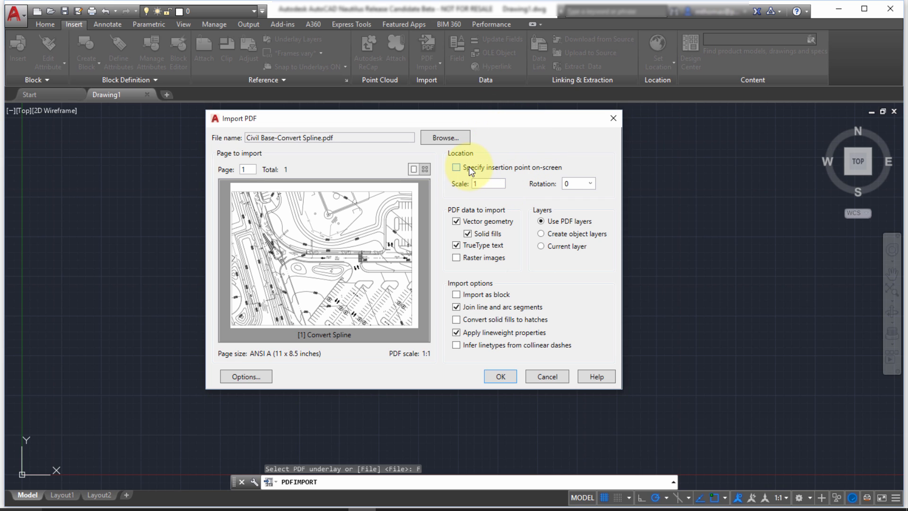
left_click(456, 167)
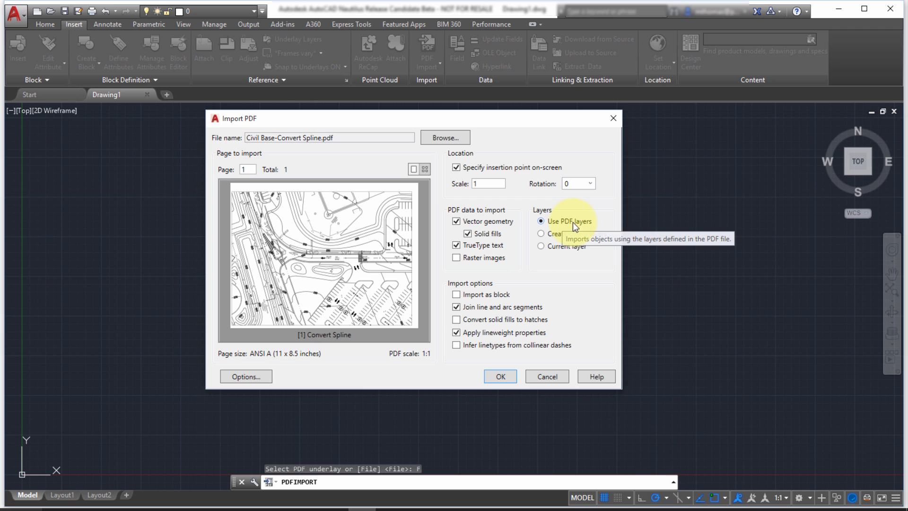
mouse_move(576, 321)
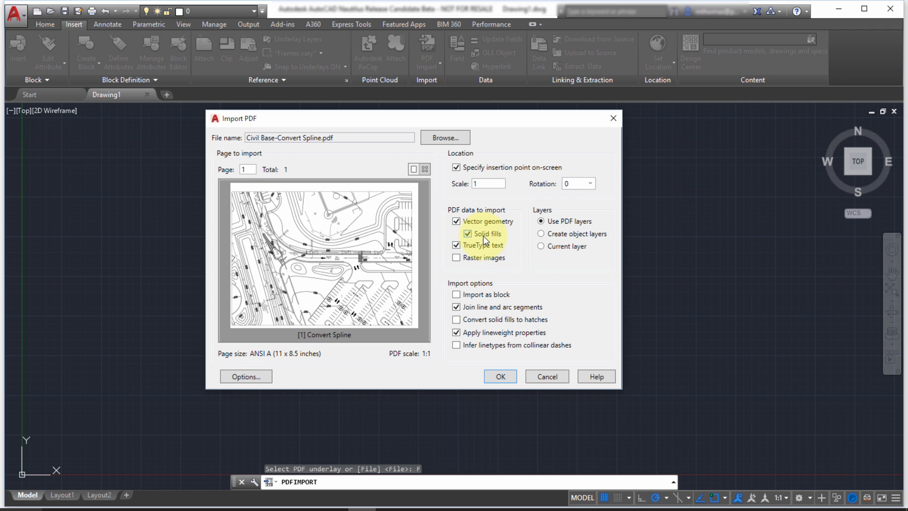
left_click(456, 234)
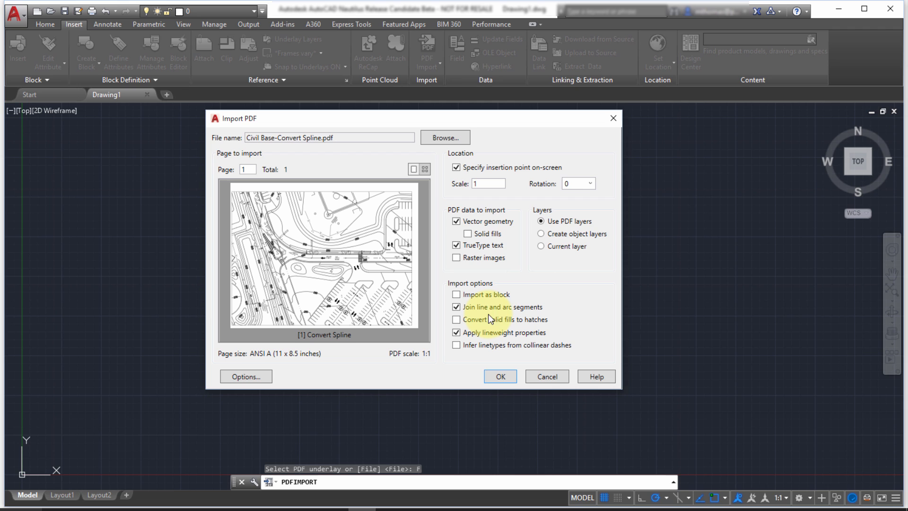
left_click(456, 257)
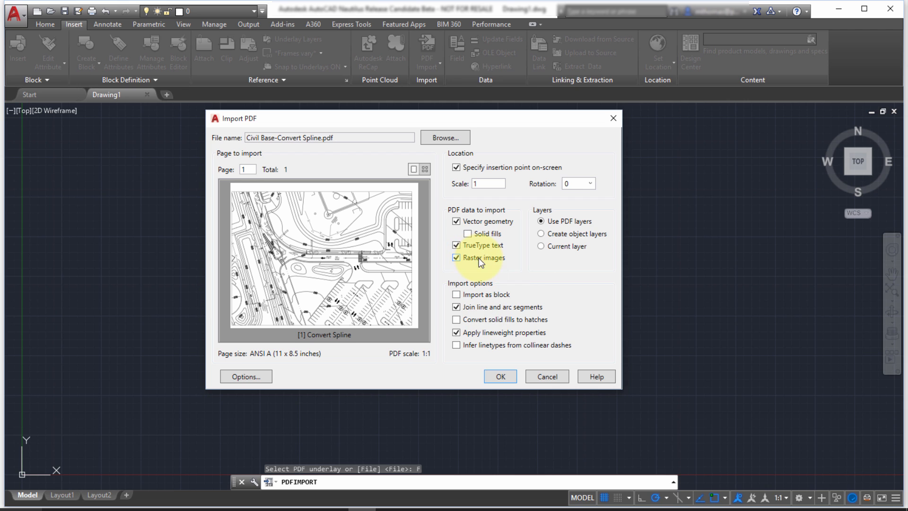
mouse_move(473, 295)
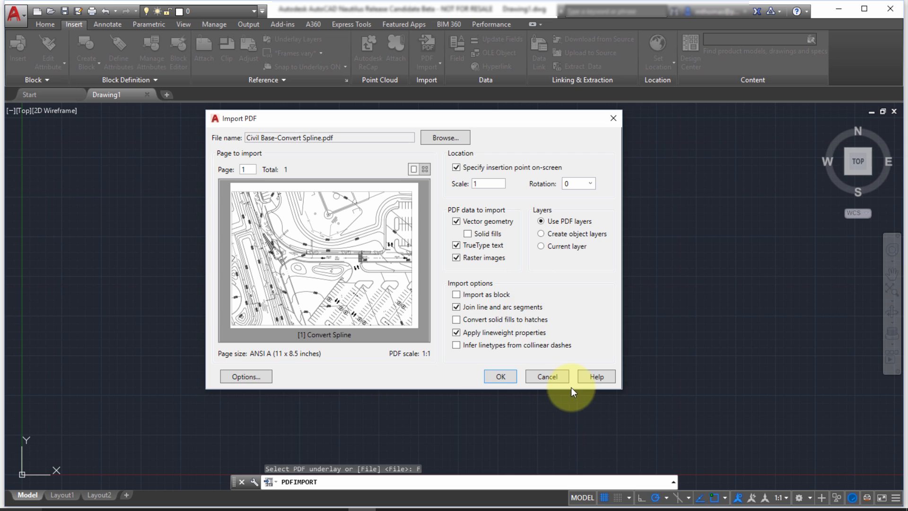
mouse_move(568, 384)
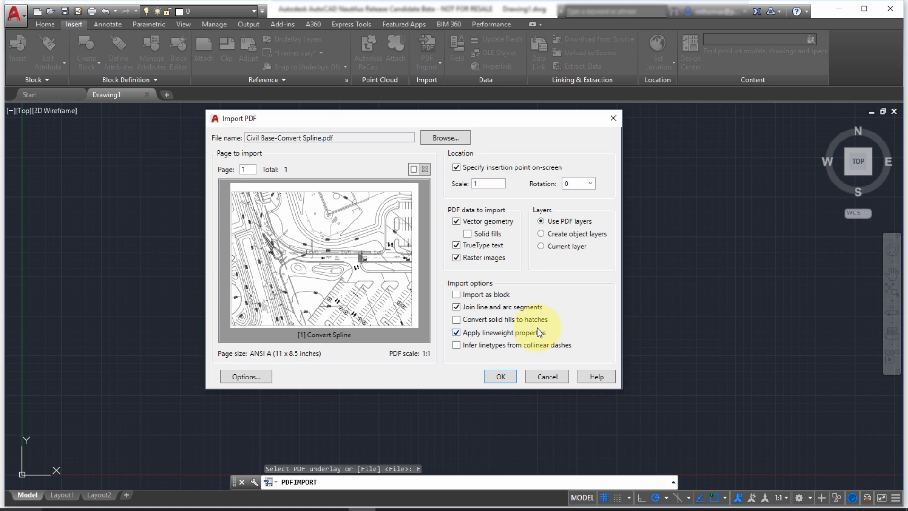
mouse_move(577, 363)
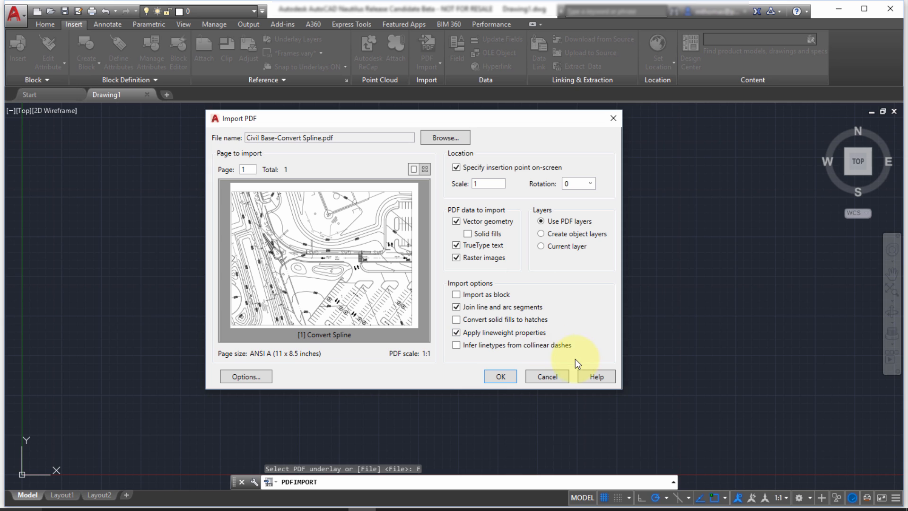
left_click(456, 344)
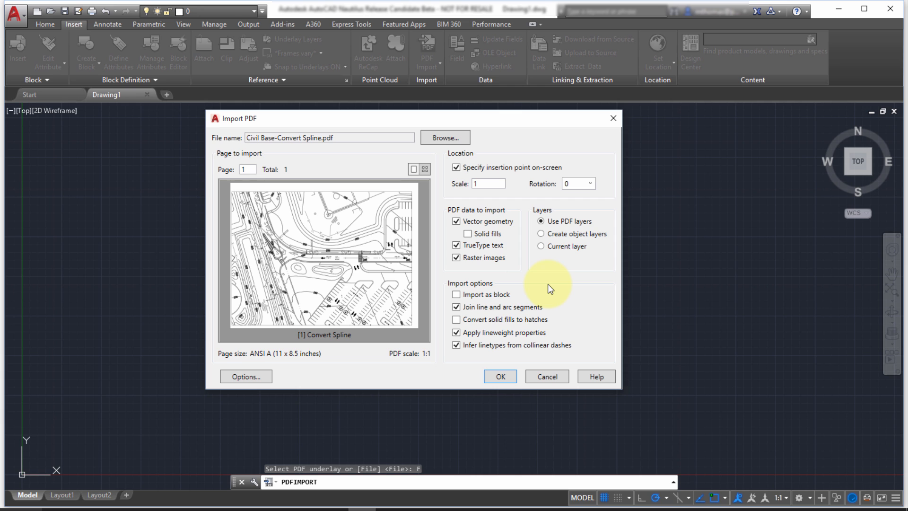
mouse_move(537, 291)
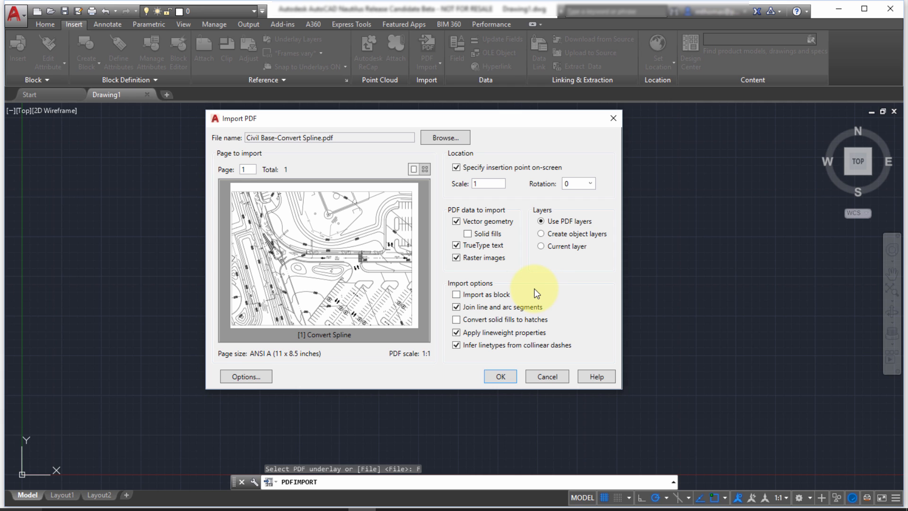
left_click(500, 376)
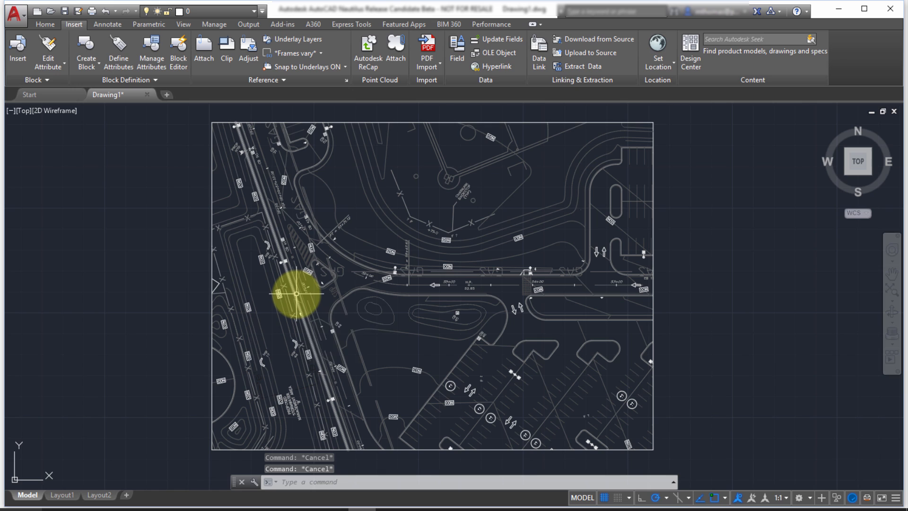
mouse_move(189, 236)
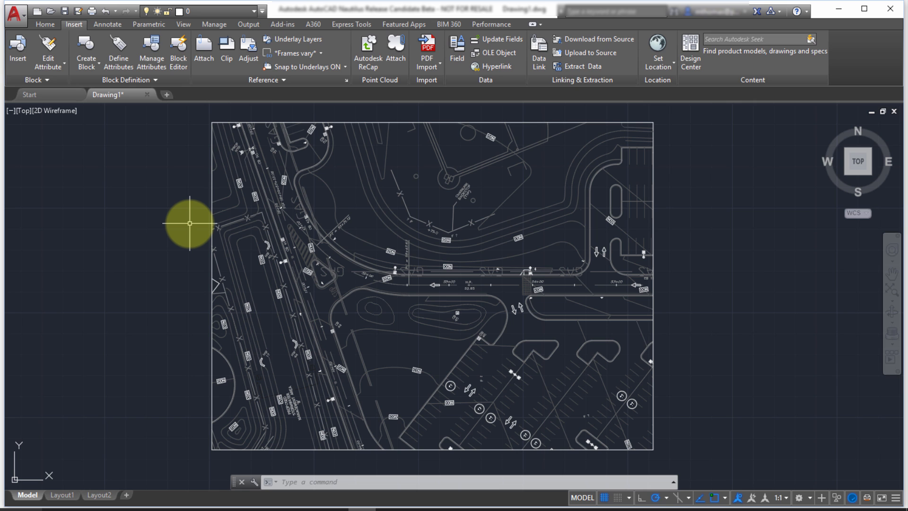
mouse_move(371, 223)
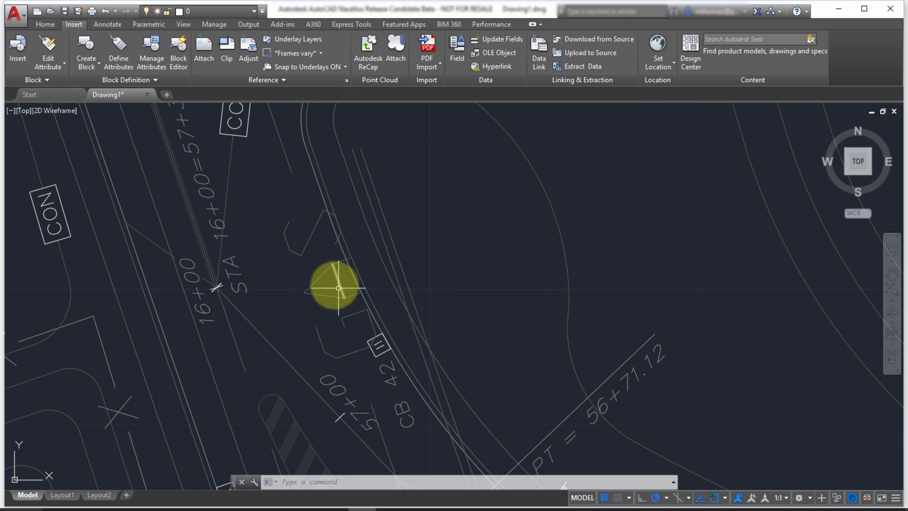
Step: Zoom out to inspect imported labels like CHAINLINK BACKSTOP (TYP) and PC = 55+47.83
scroll("down", 3)
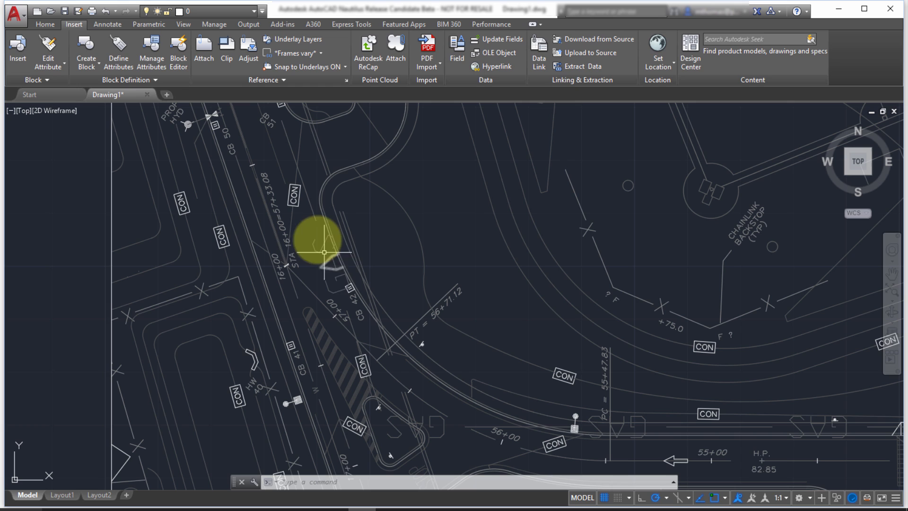
mouse_move(338, 268)
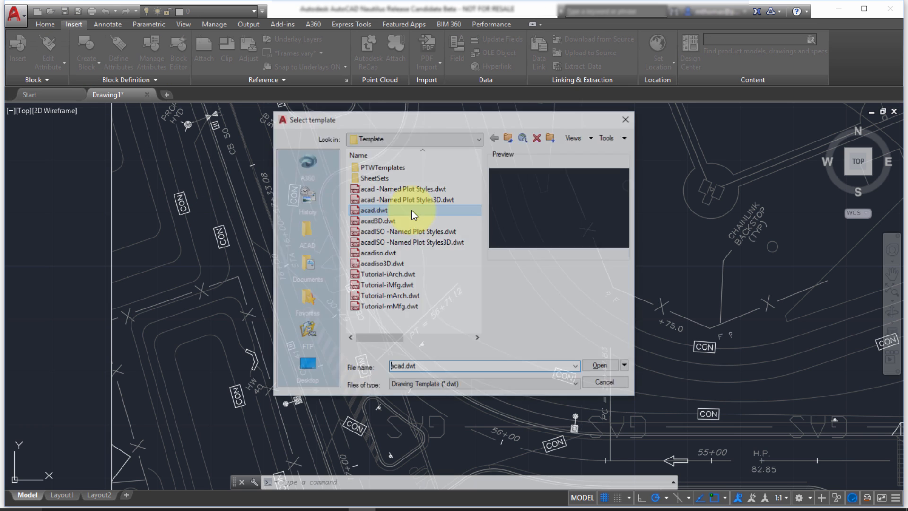
Step: Create Drawing2 from acad.dwt and begin a new PDF import
left_click(600, 365)
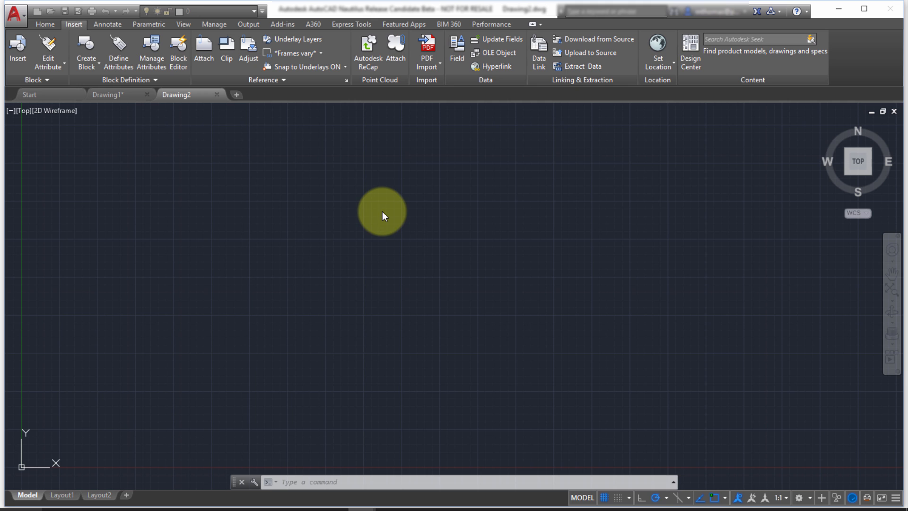
left_click(426, 47)
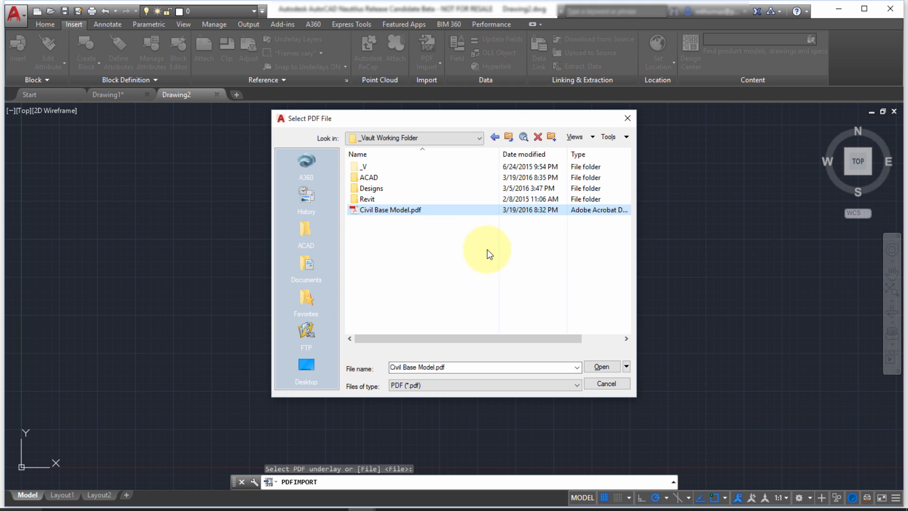
Step: Open Civil Base Model.pdf for import, enable solid fills, and check the PDF Images folder
left_click(602, 366)
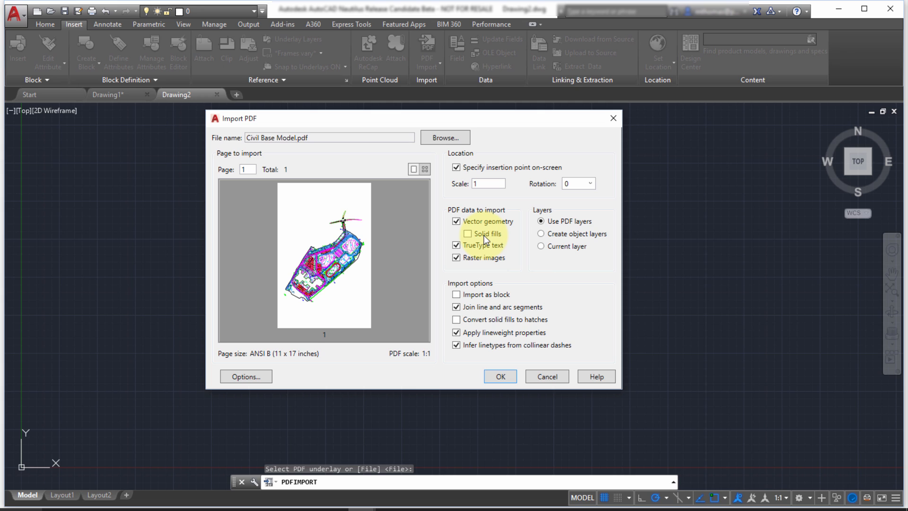
left_click(467, 233)
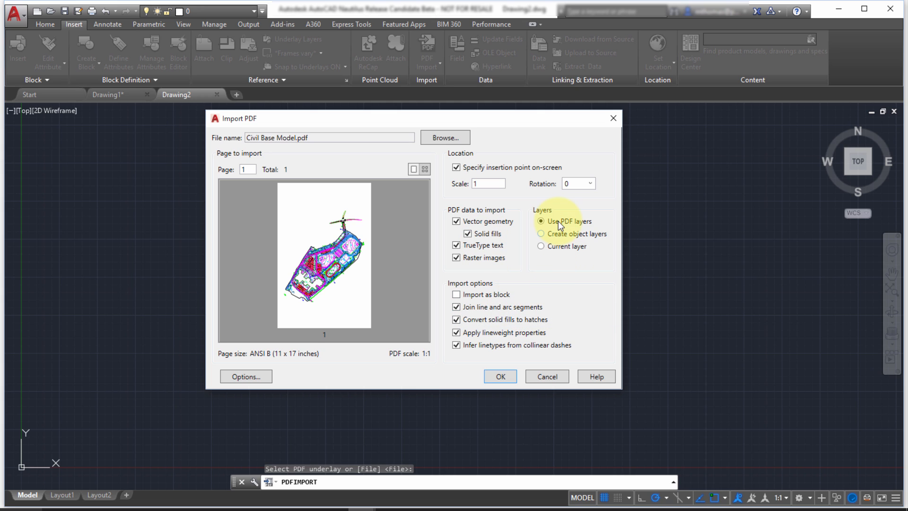
mouse_move(429, 294)
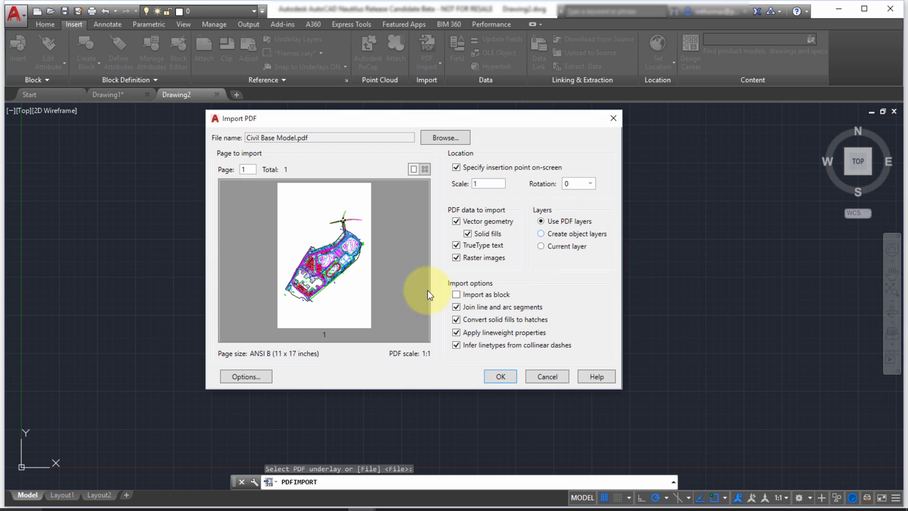
mouse_move(300, 380)
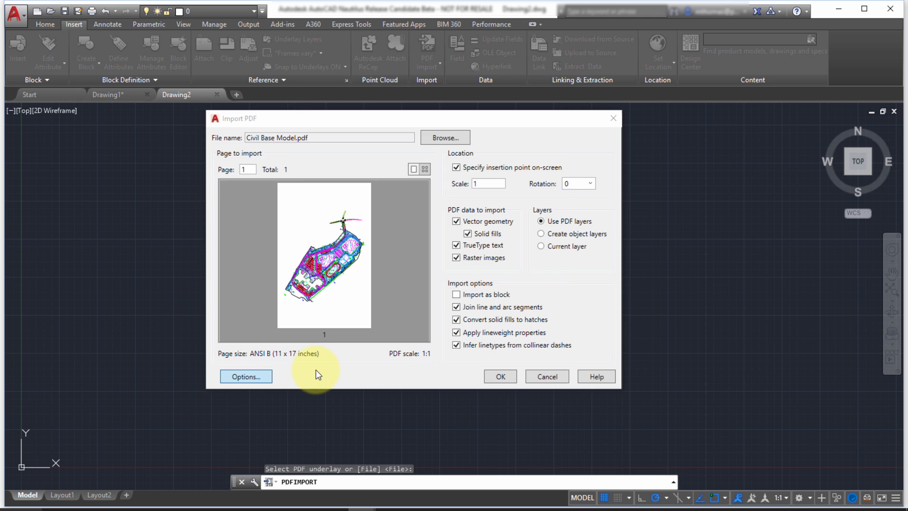
left_click(245, 377)
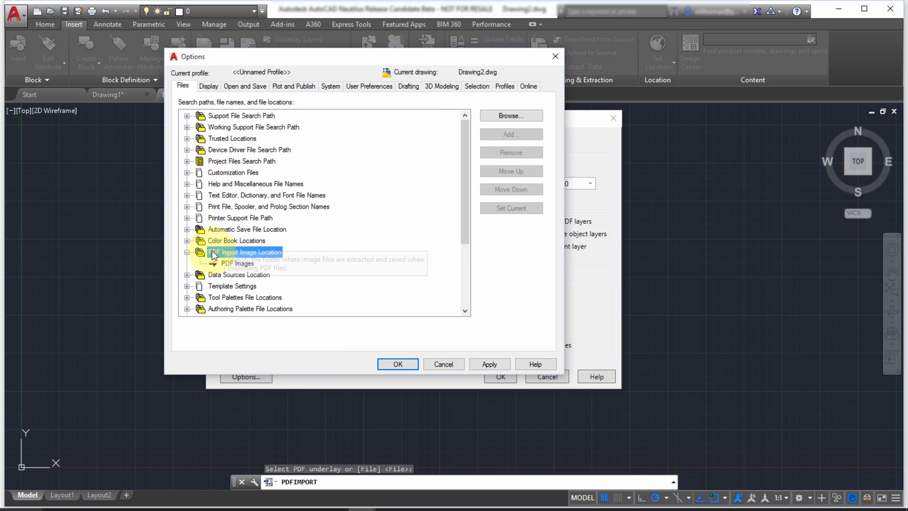
mouse_move(250, 276)
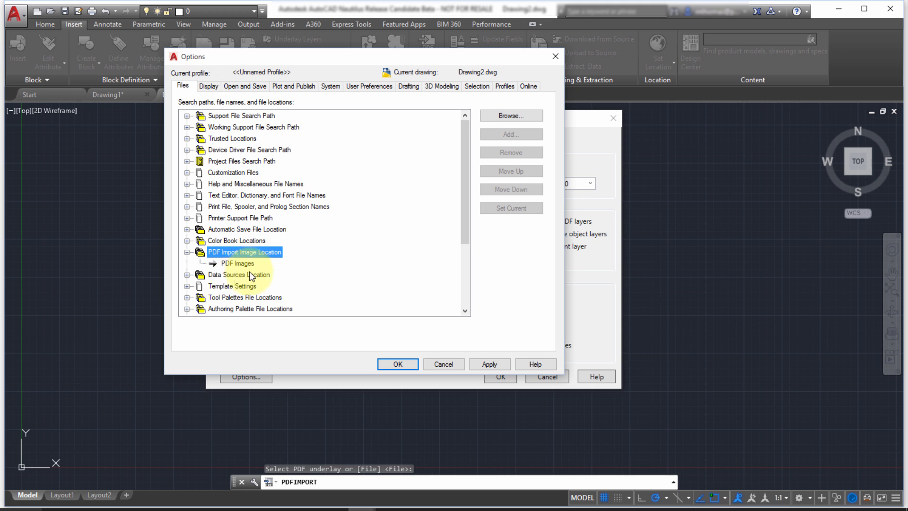
left_click(397, 363)
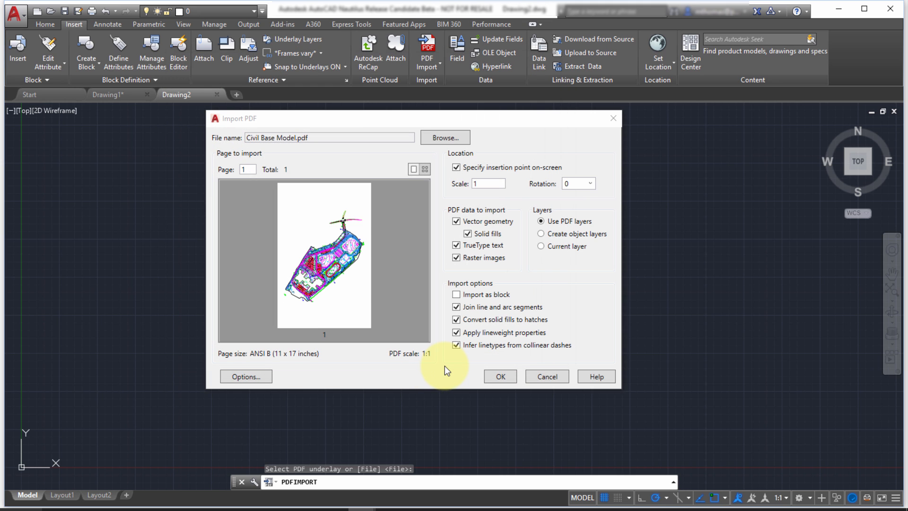
left_click(500, 376)
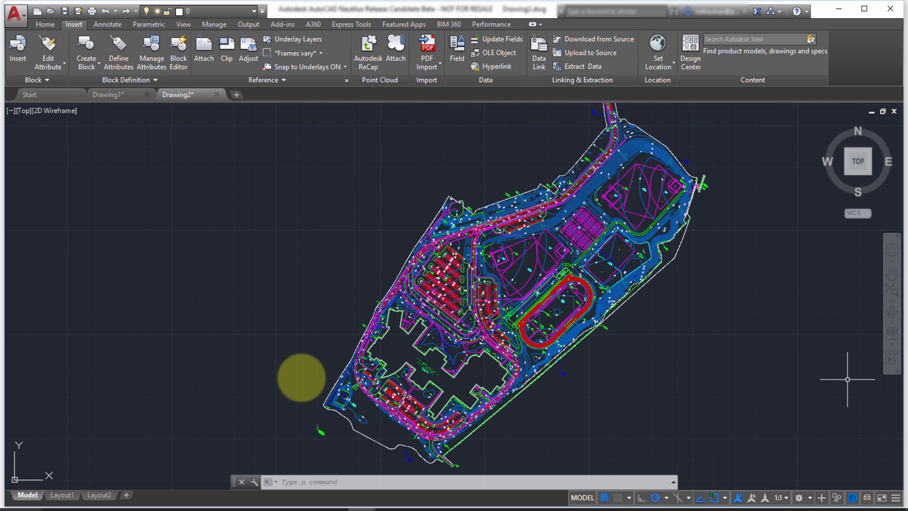
mouse_move(846, 391)
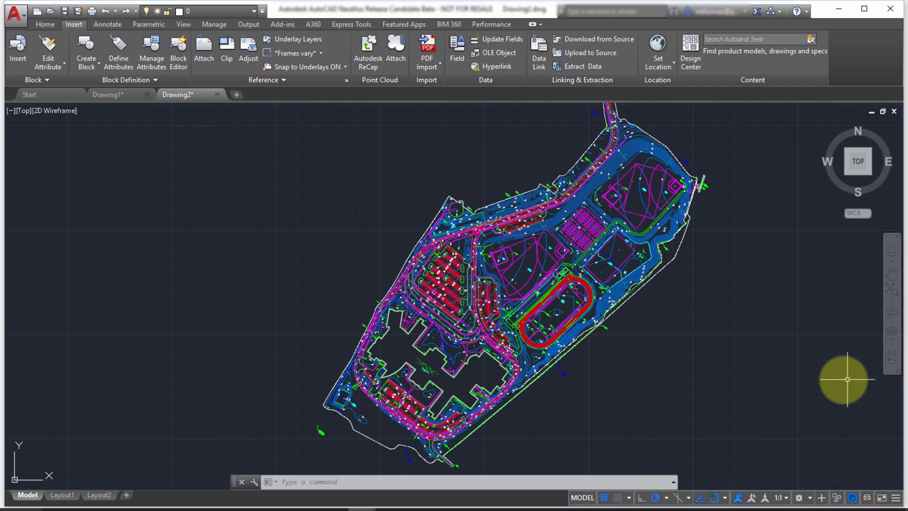